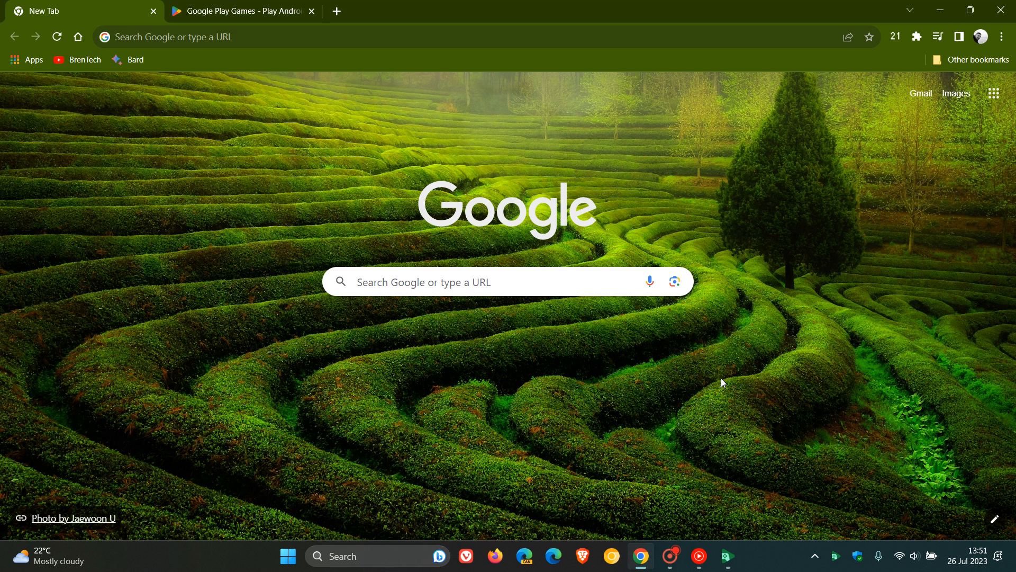
pyautogui.moveTo(686, 388)
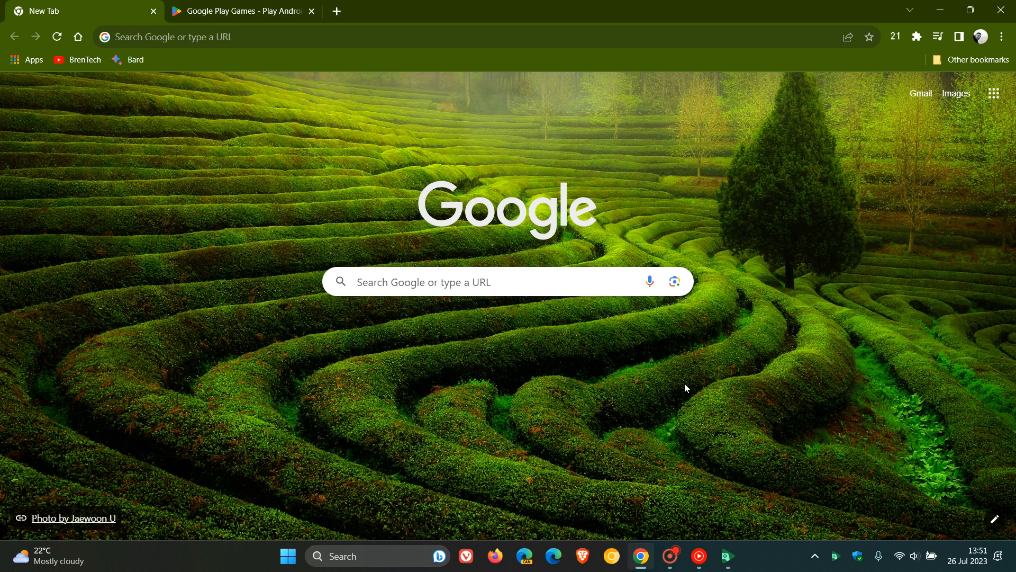
pyautogui.moveTo(686, 384)
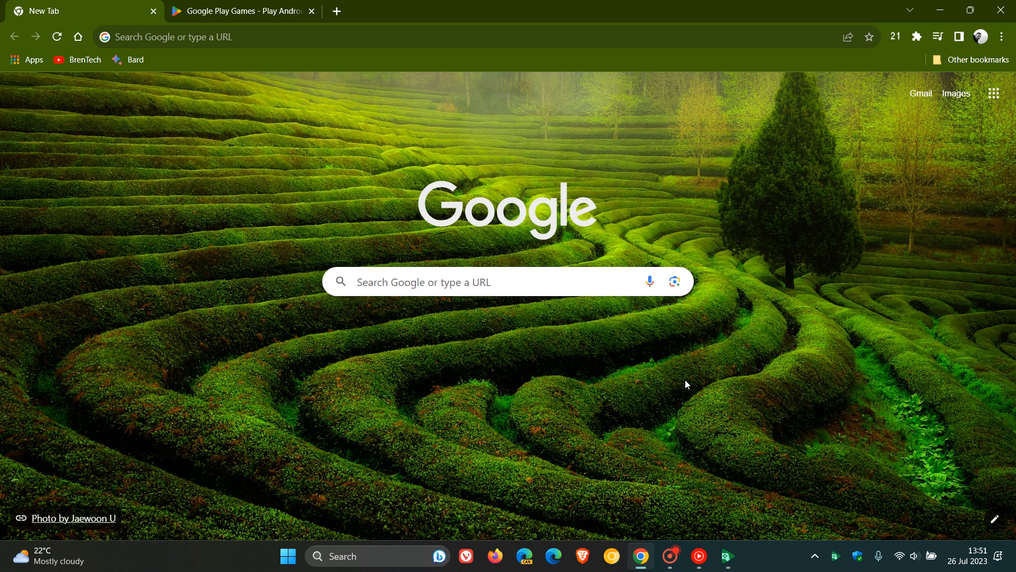
pyautogui.moveTo(731, 373)
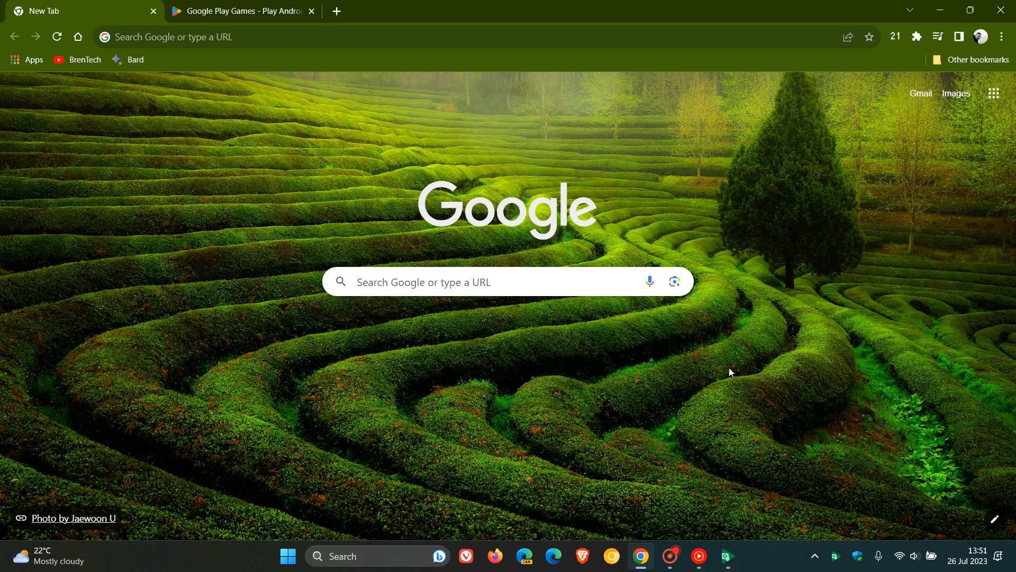
pyautogui.moveTo(688, 358)
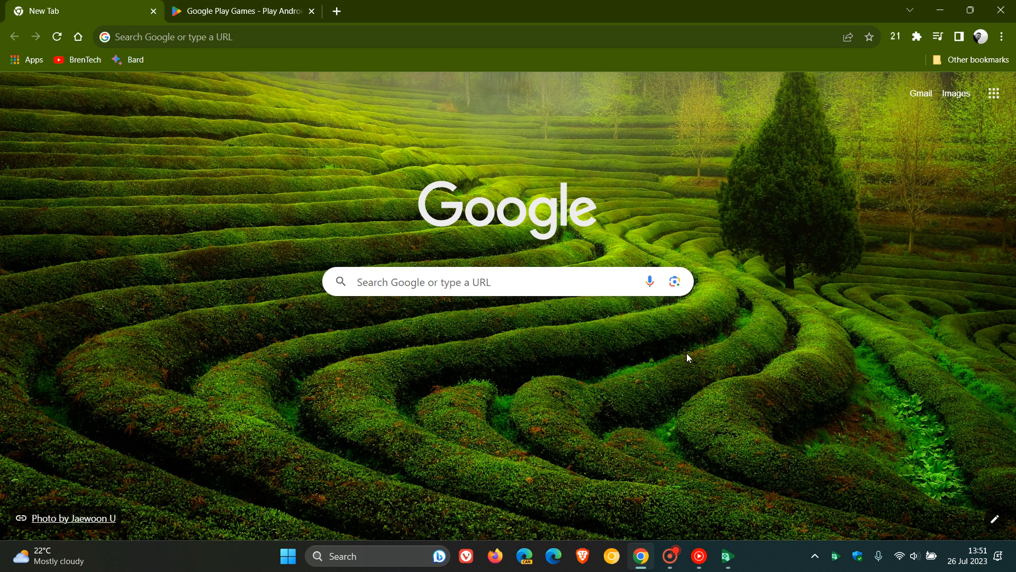
pyautogui.moveTo(667, 373)
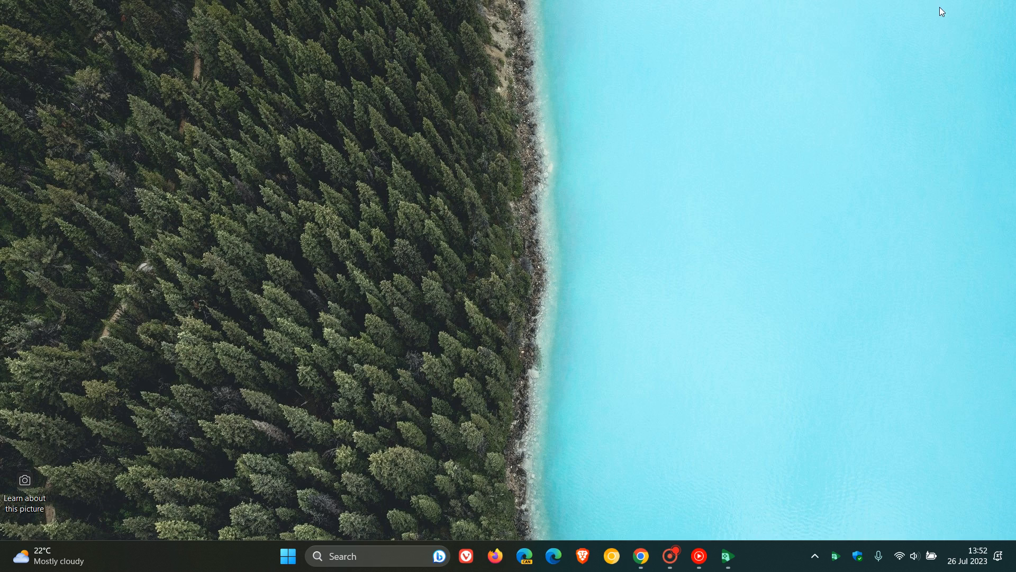
# Launch Google Play Games beta from the taskbar to its home page featuring Mobile Legends: Bang Bang
pyautogui.click(728, 557)
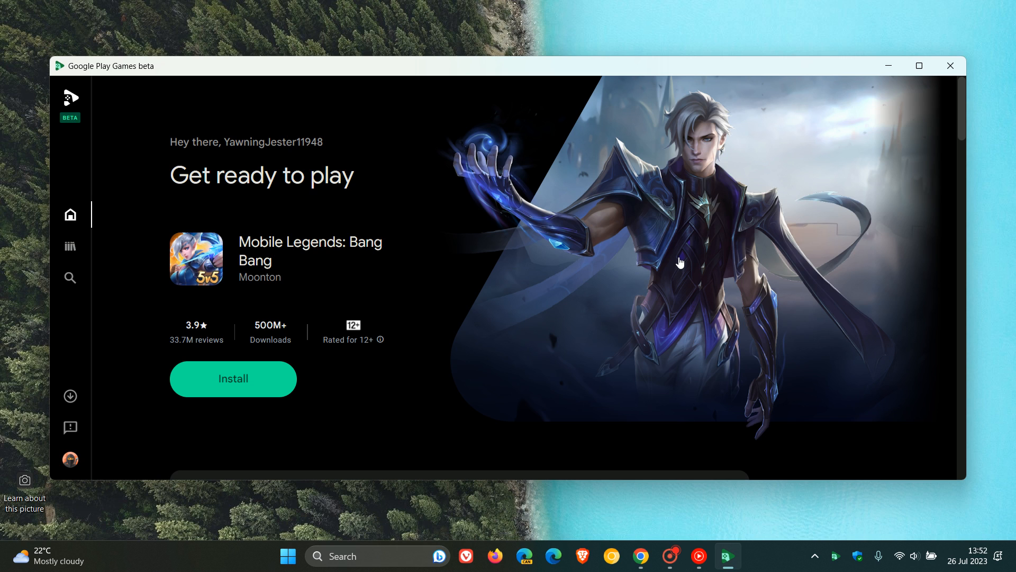
pyautogui.moveTo(157, 73)
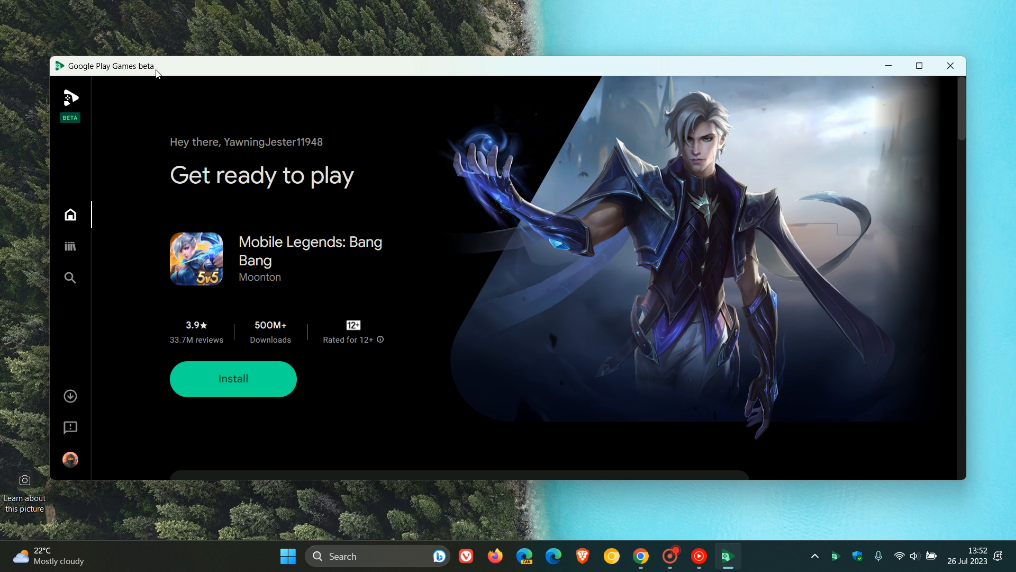
pyautogui.moveTo(625, 295)
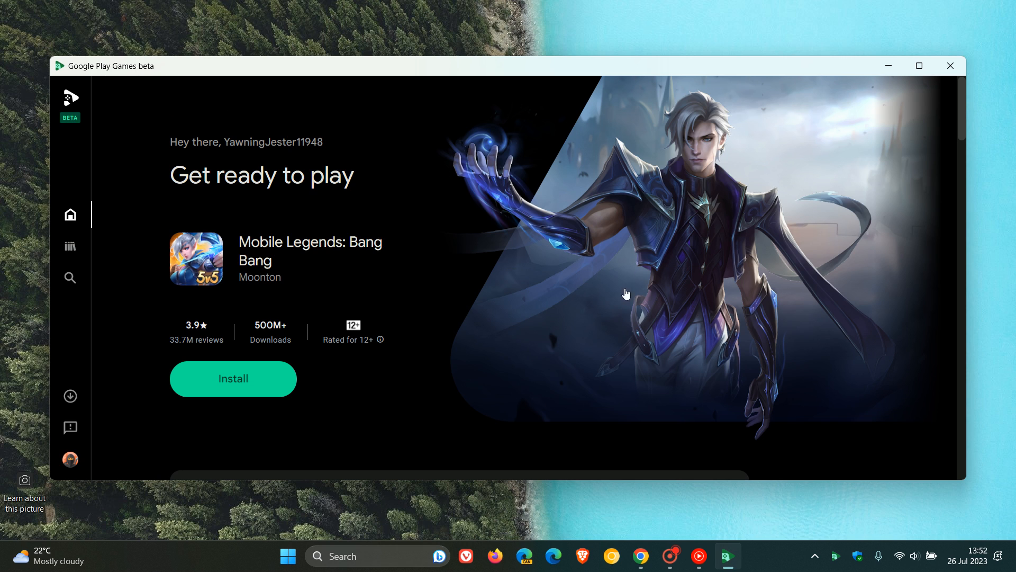
pyautogui.moveTo(637, 280)
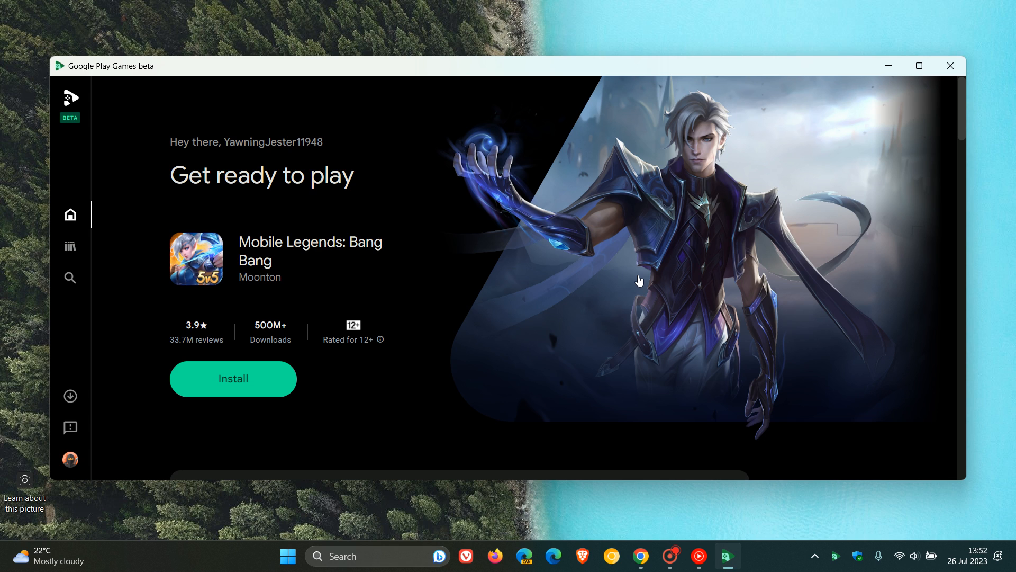
pyautogui.moveTo(70, 292)
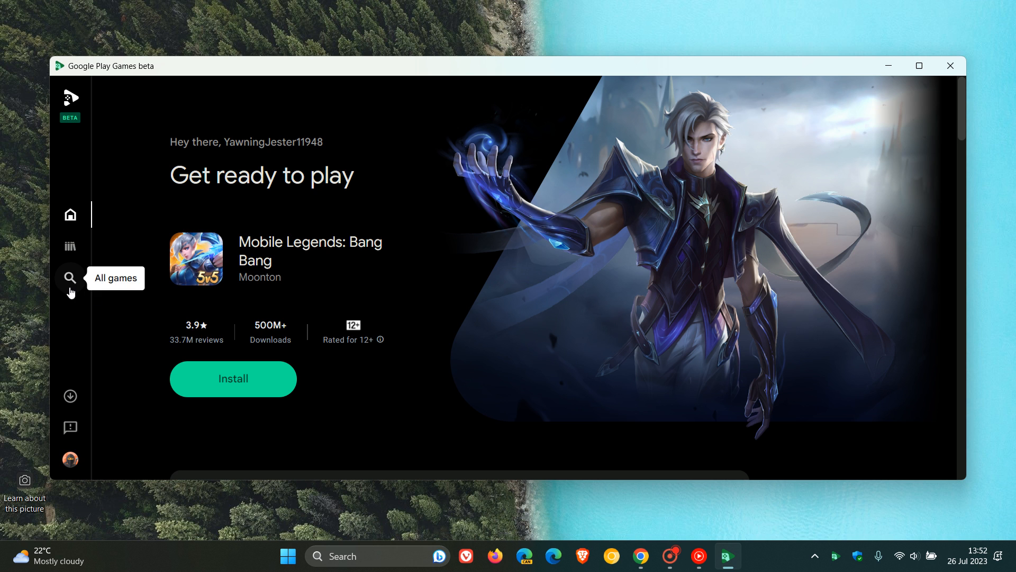
# Show the All games catalogue with category filters and popular titles like Ludo King
pyautogui.click(70, 277)
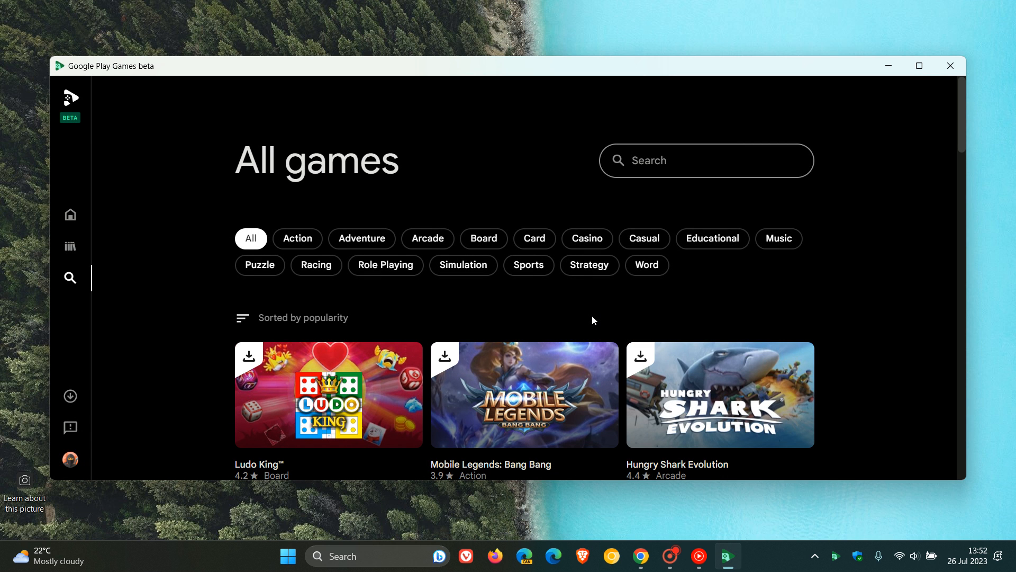
pyautogui.moveTo(850, 303)
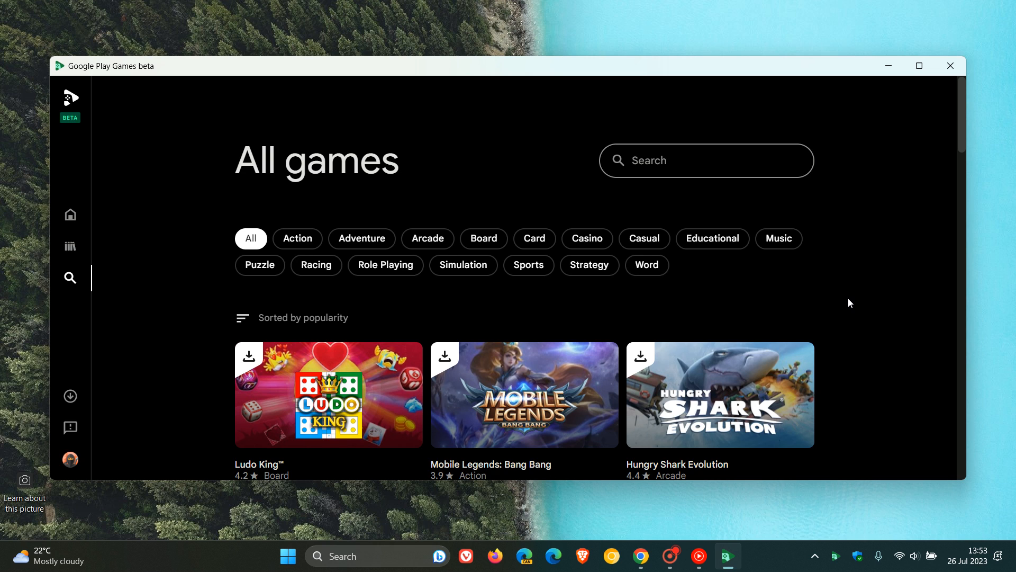
pyautogui.moveTo(853, 303)
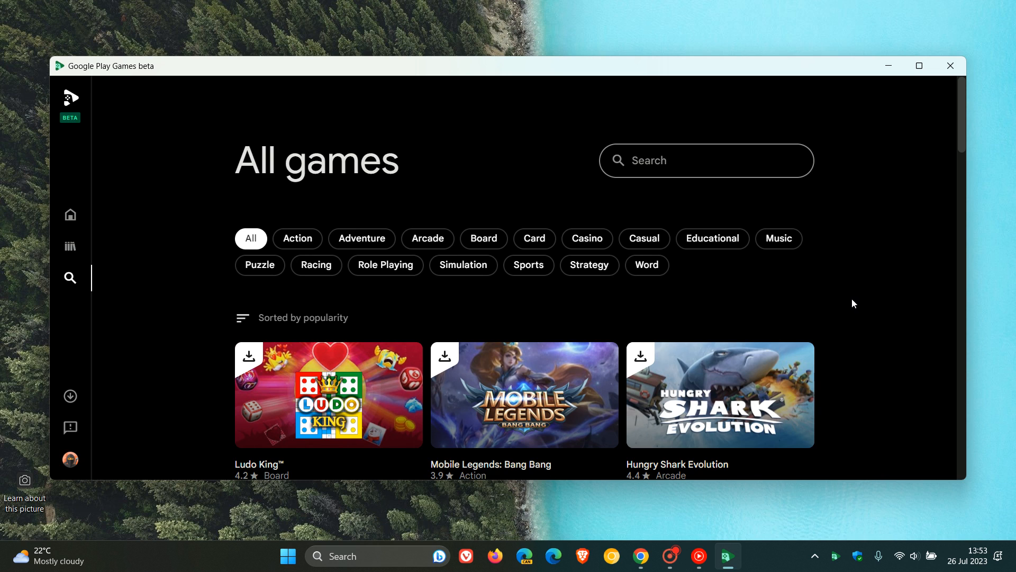
pyautogui.moveTo(864, 248)
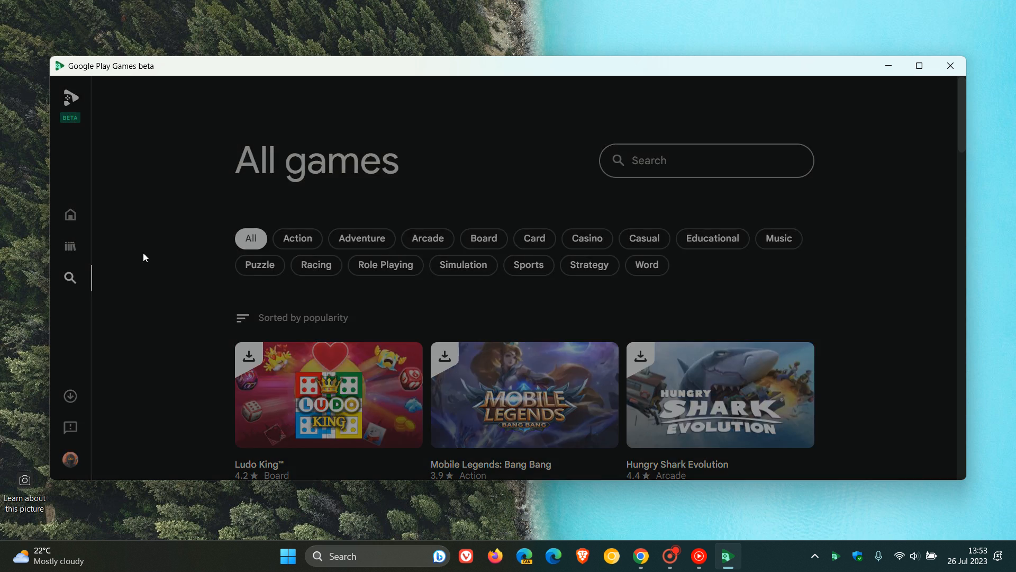
# Show the game library, currently empty of downloaded games
pyautogui.click(70, 246)
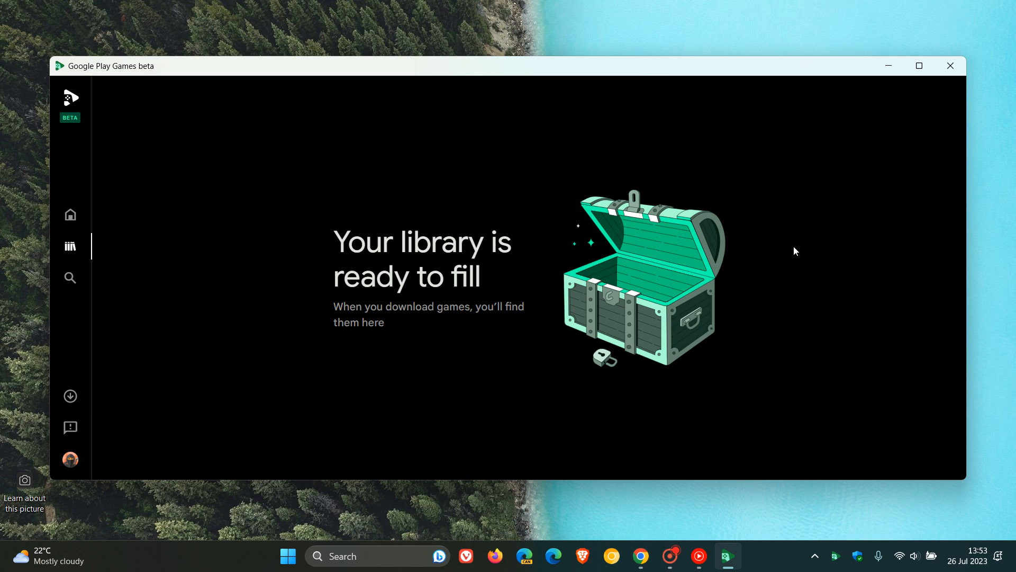
pyautogui.moveTo(818, 210)
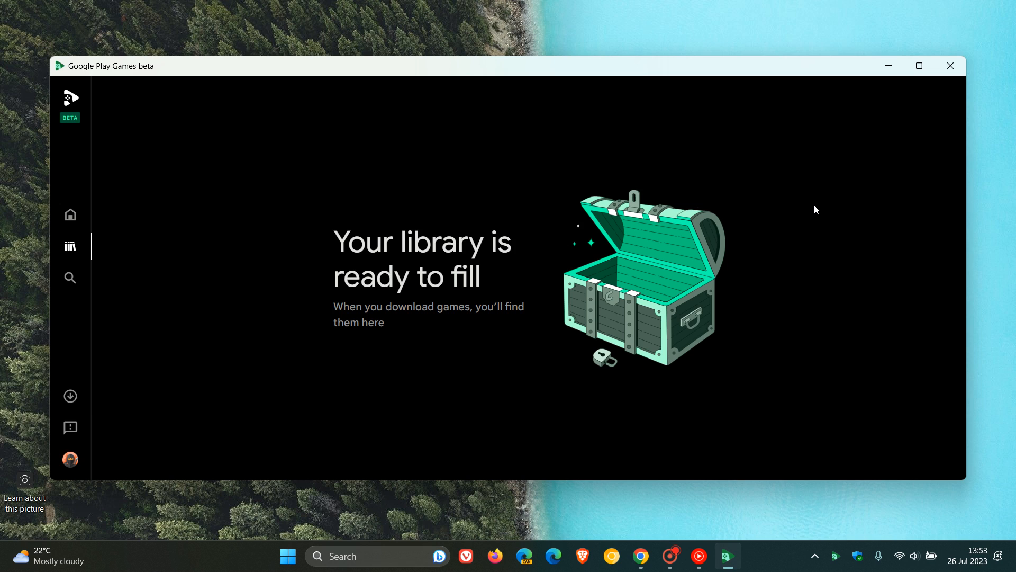
pyautogui.moveTo(775, 210)
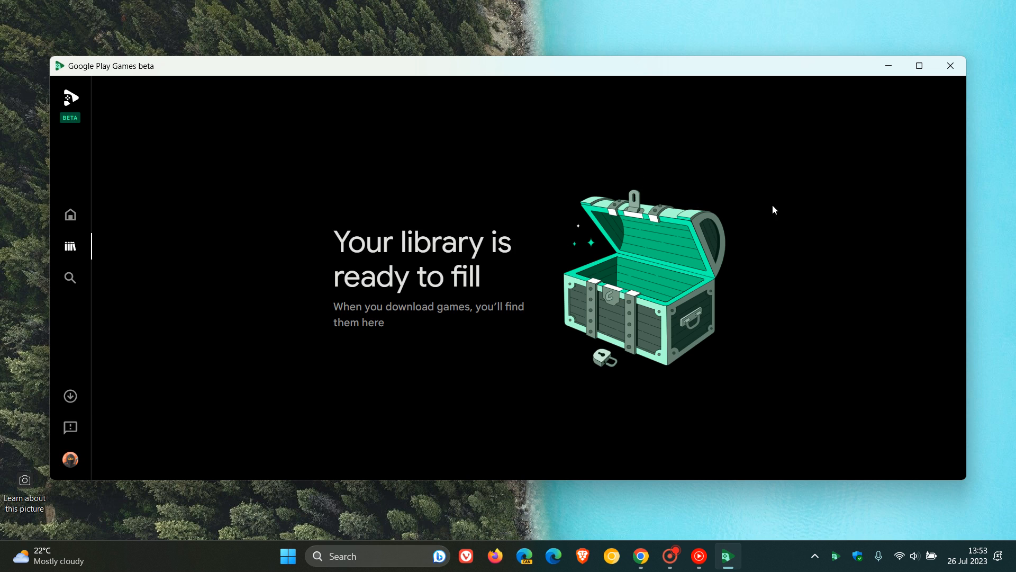
pyautogui.moveTo(703, 199)
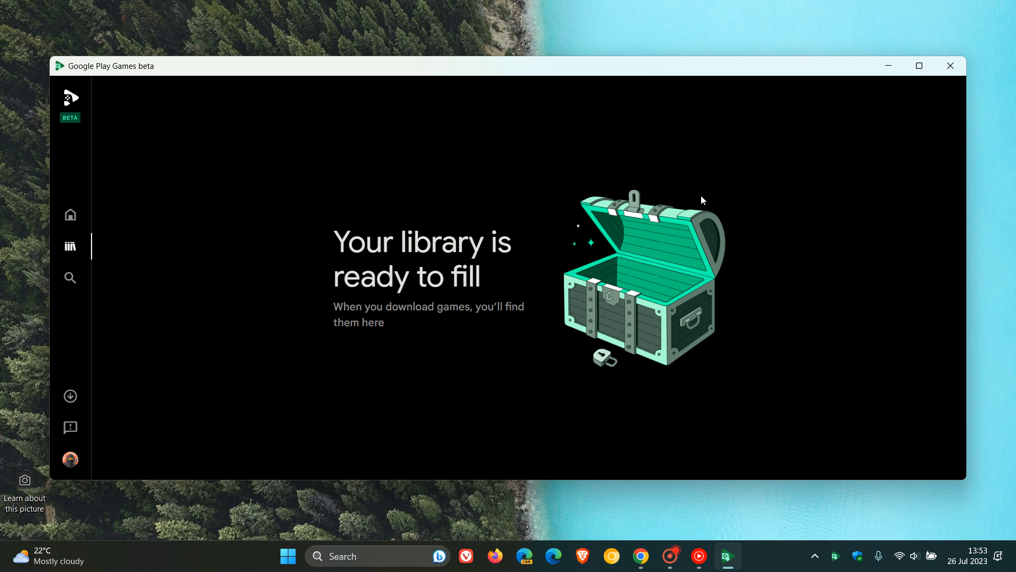
pyautogui.moveTo(222, 214)
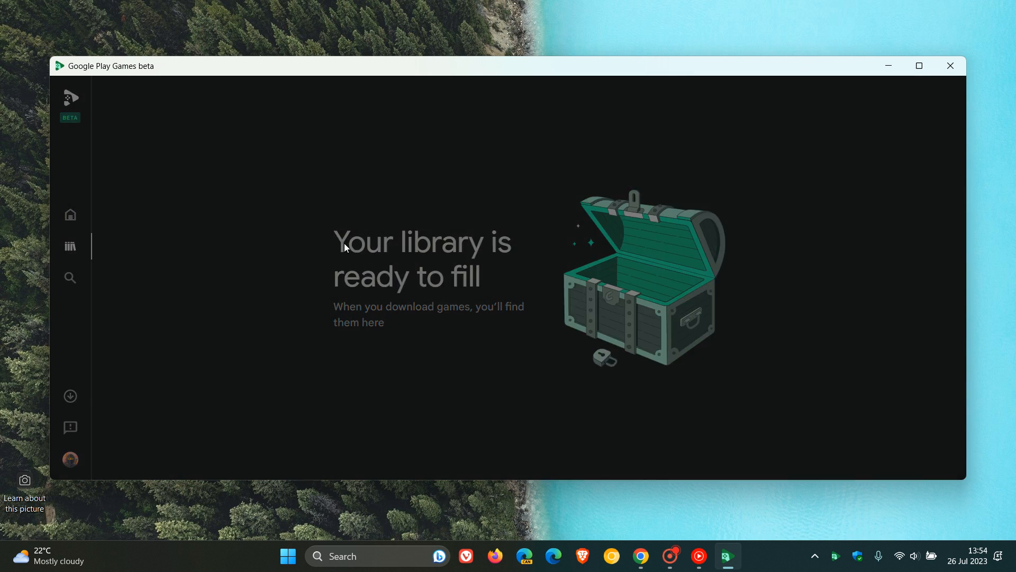
# Go back to the home page featuring Mobile Legends: Bang Bang
pyautogui.click(70, 214)
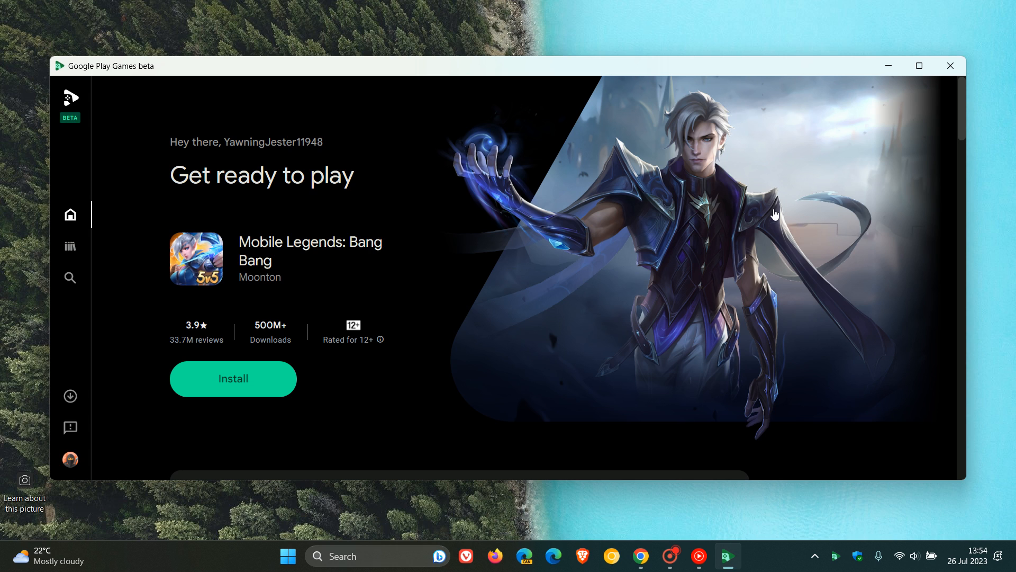
pyautogui.moveTo(769, 209)
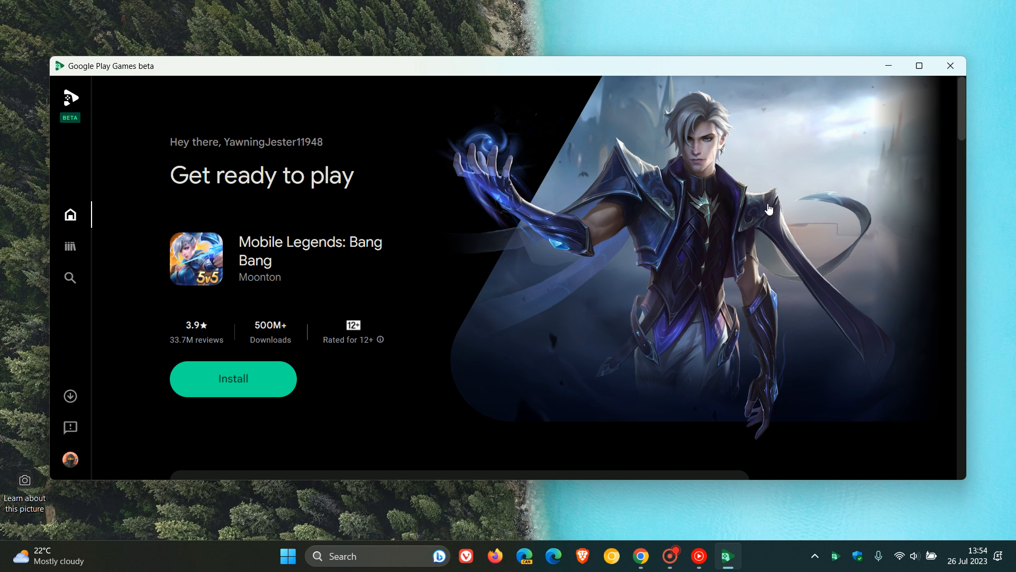
pyautogui.moveTo(707, 256)
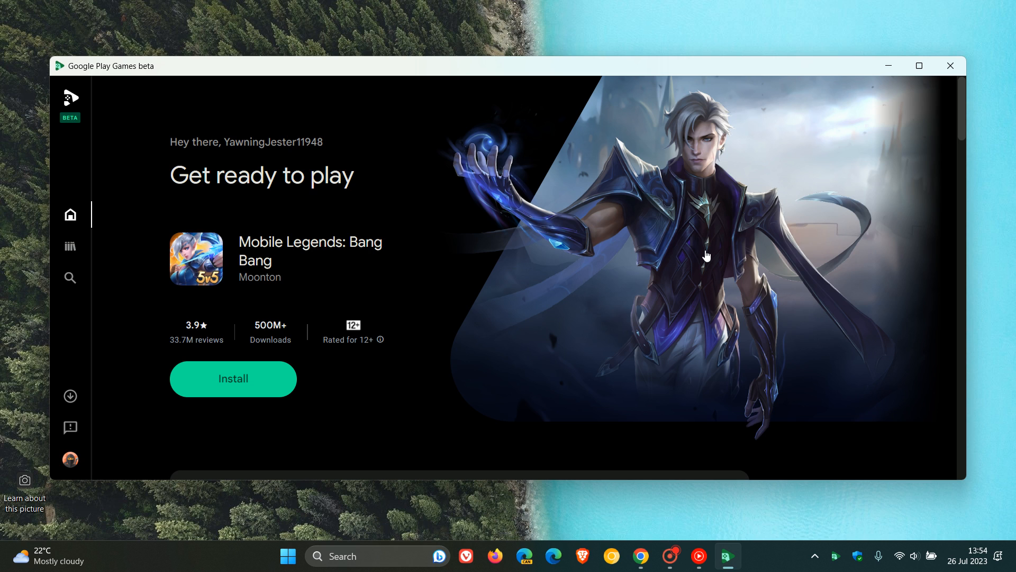
pyautogui.moveTo(700, 281)
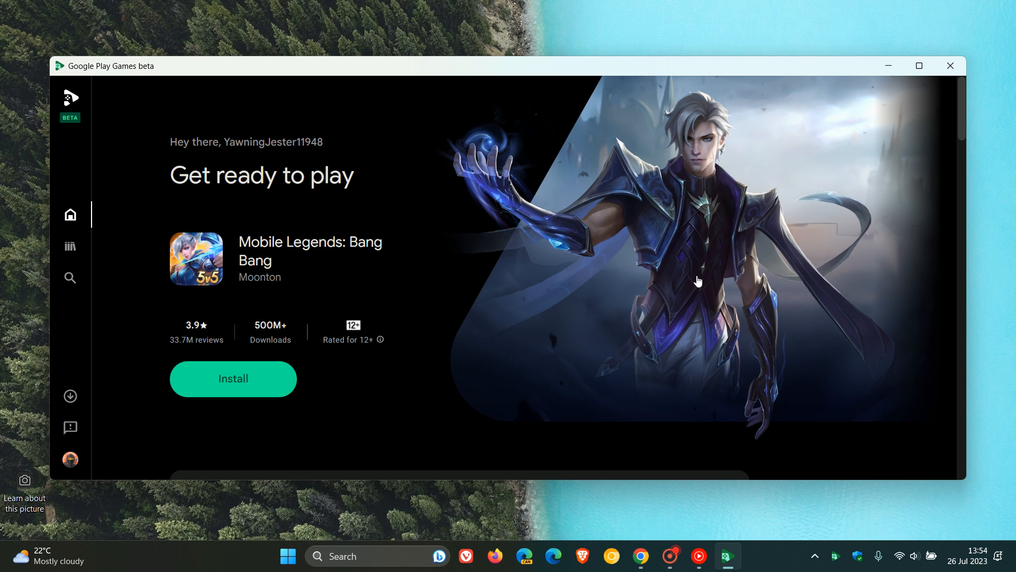
# View the profile and settings down to About showing version 23.6.594.10, then return home
pyautogui.click(70, 459)
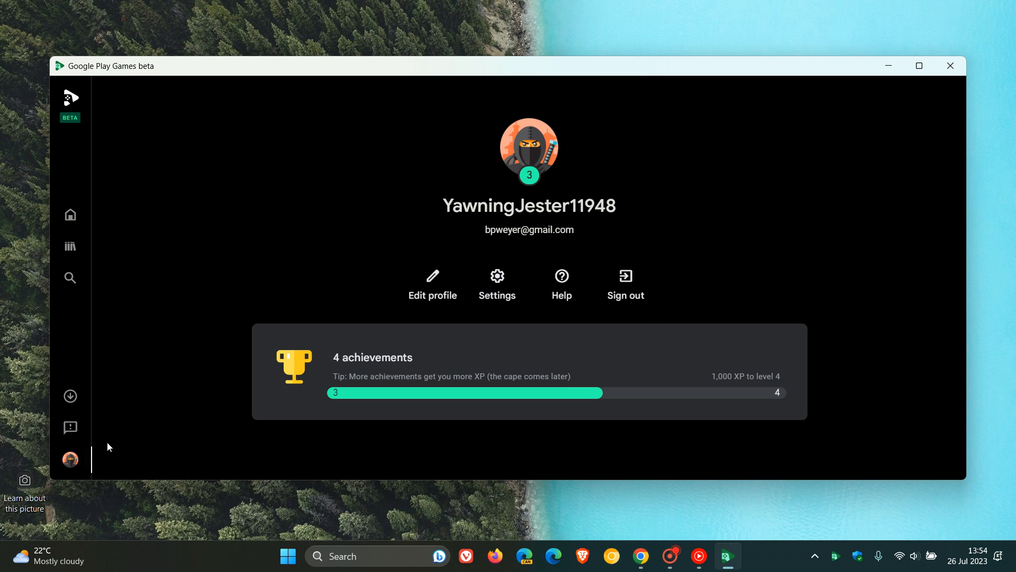
pyautogui.click(498, 284)
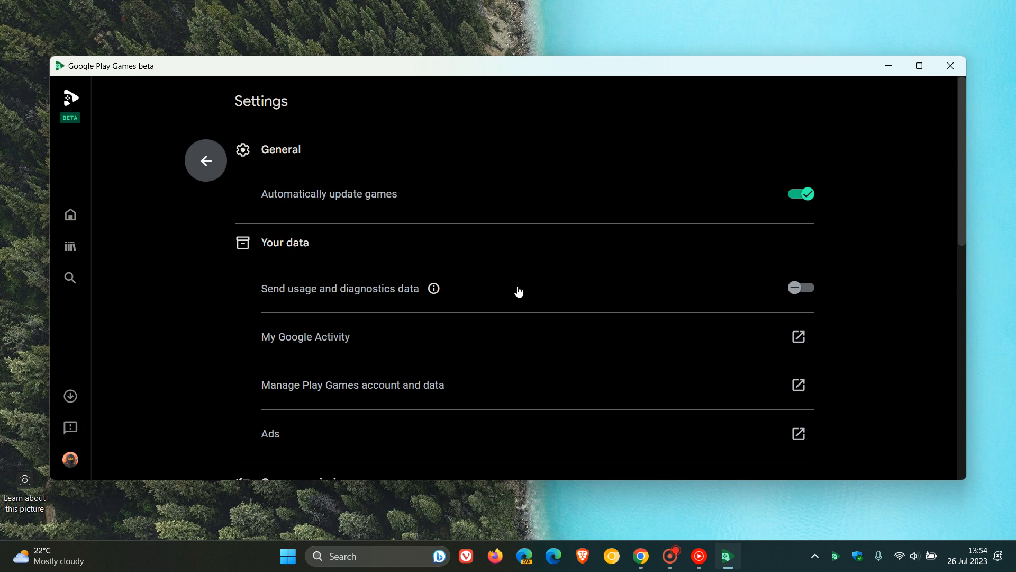
pyautogui.scroll(-3)
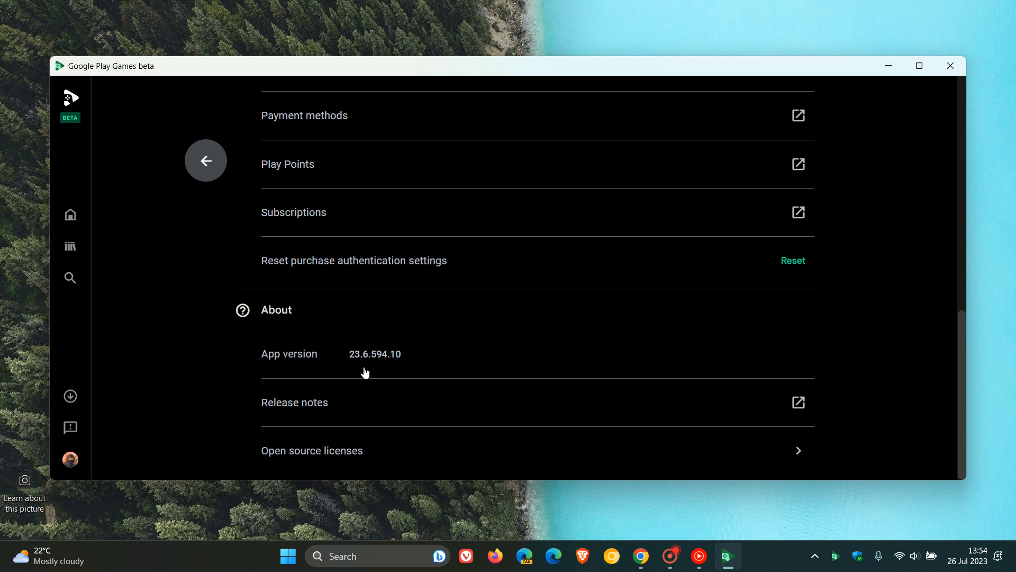
pyautogui.moveTo(401, 373)
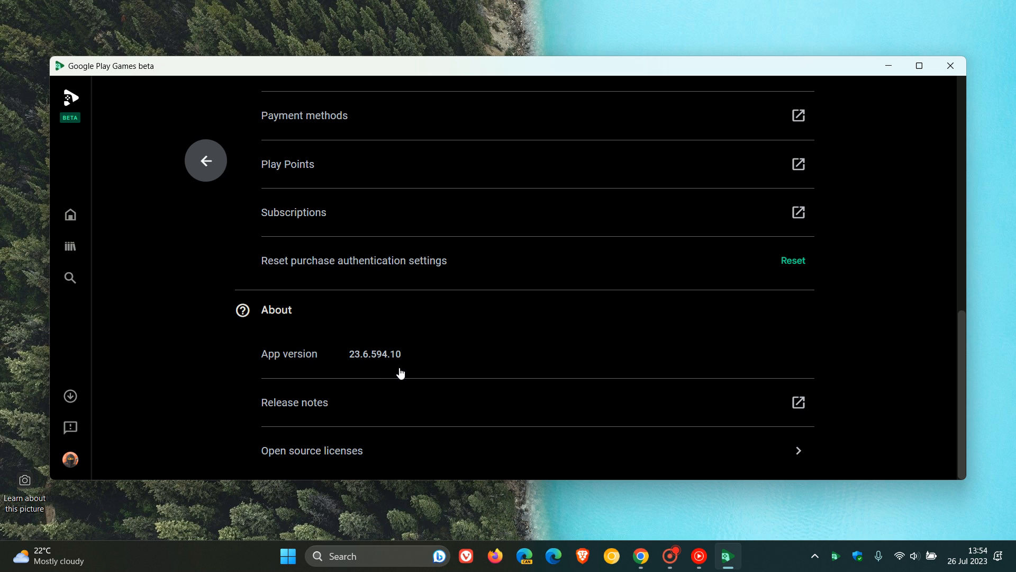
pyautogui.moveTo(70, 185)
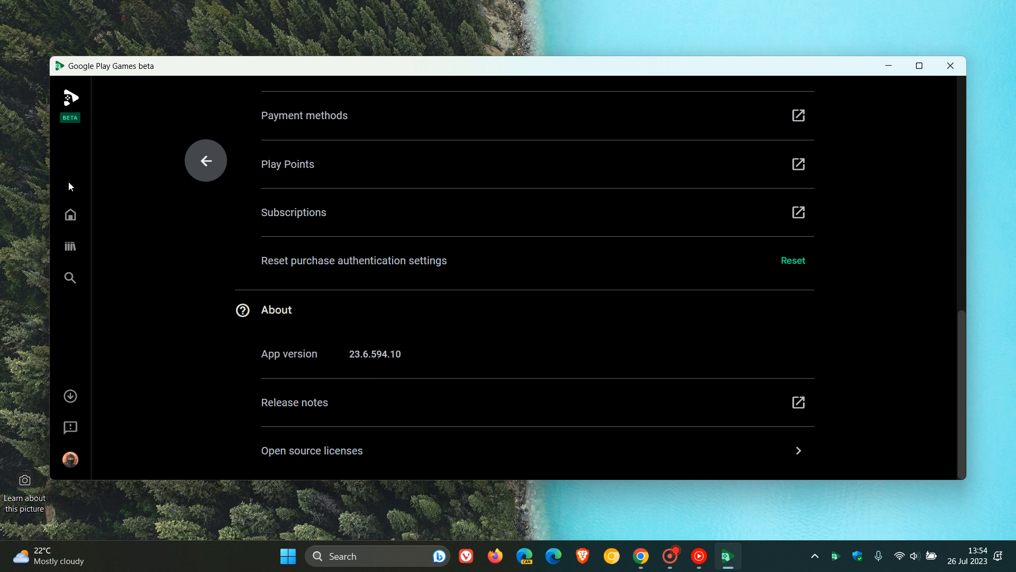
pyautogui.click(70, 214)
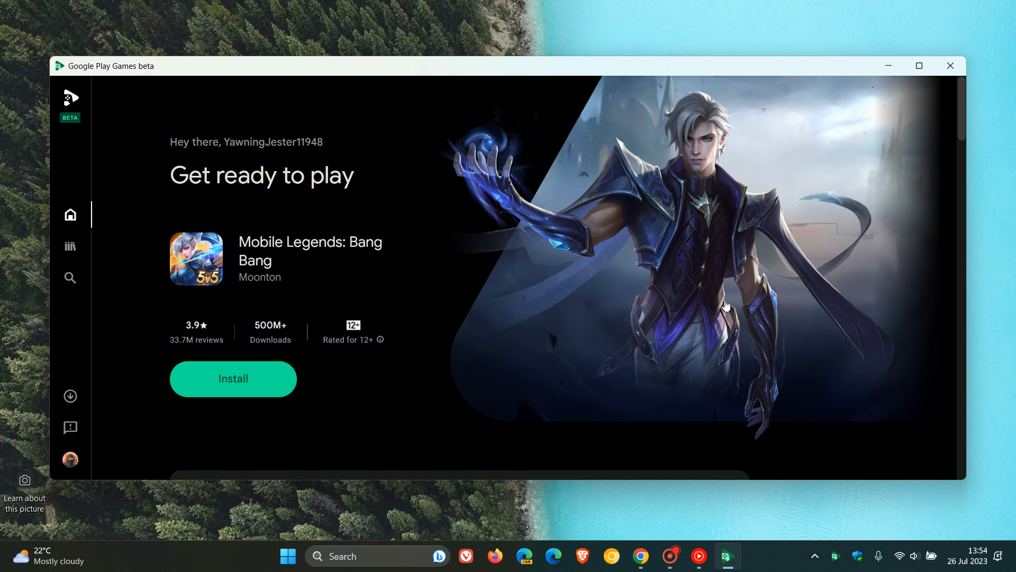
pyautogui.moveTo(718, 295)
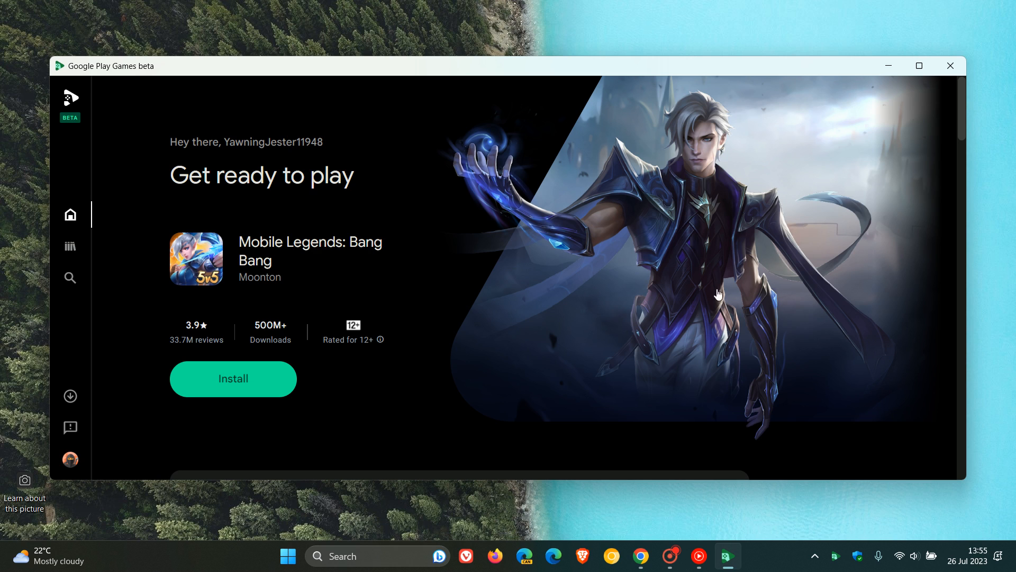
pyautogui.moveTo(773, 246)
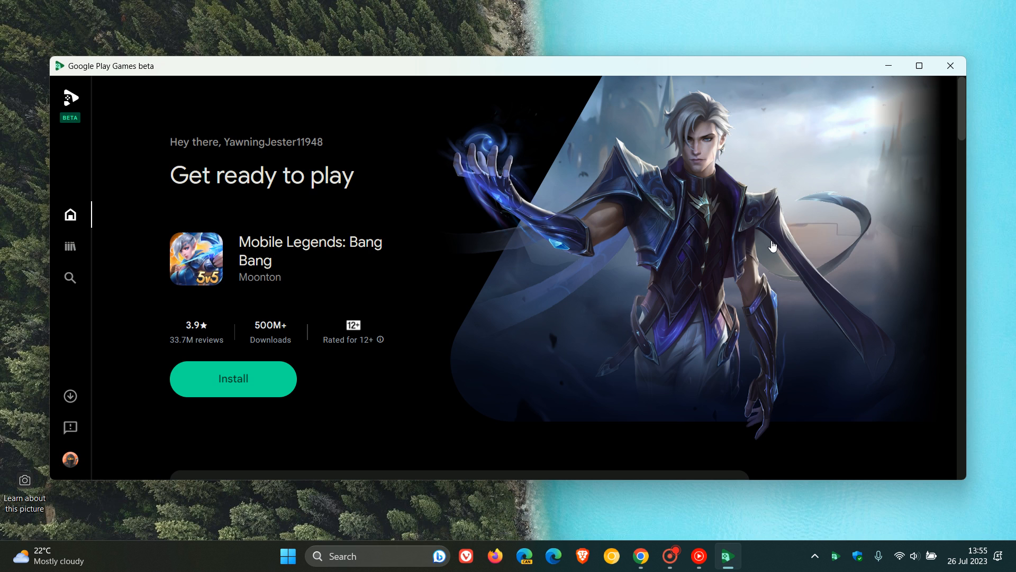
pyautogui.moveTo(640, 555)
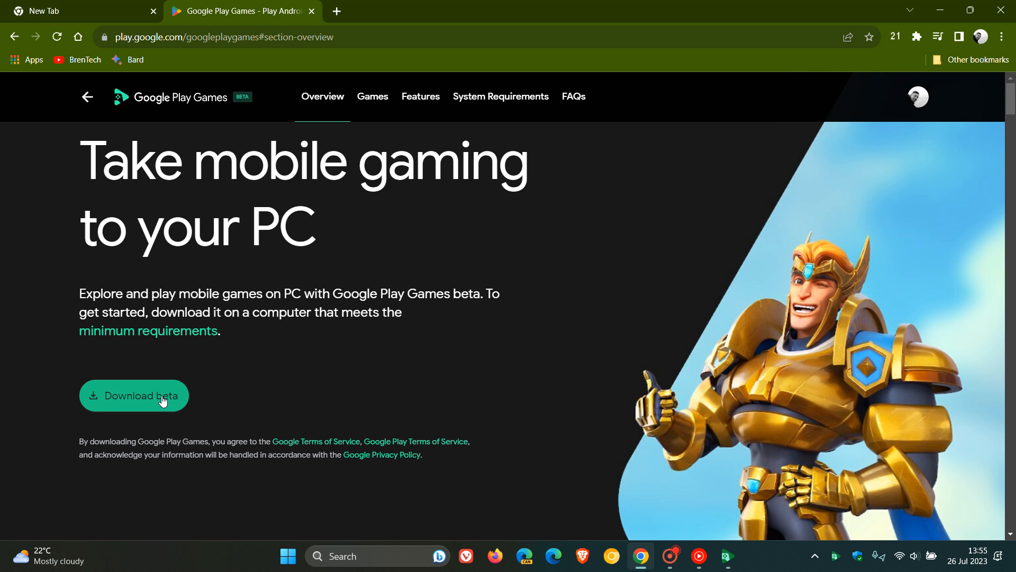
pyautogui.moveTo(897, 25)
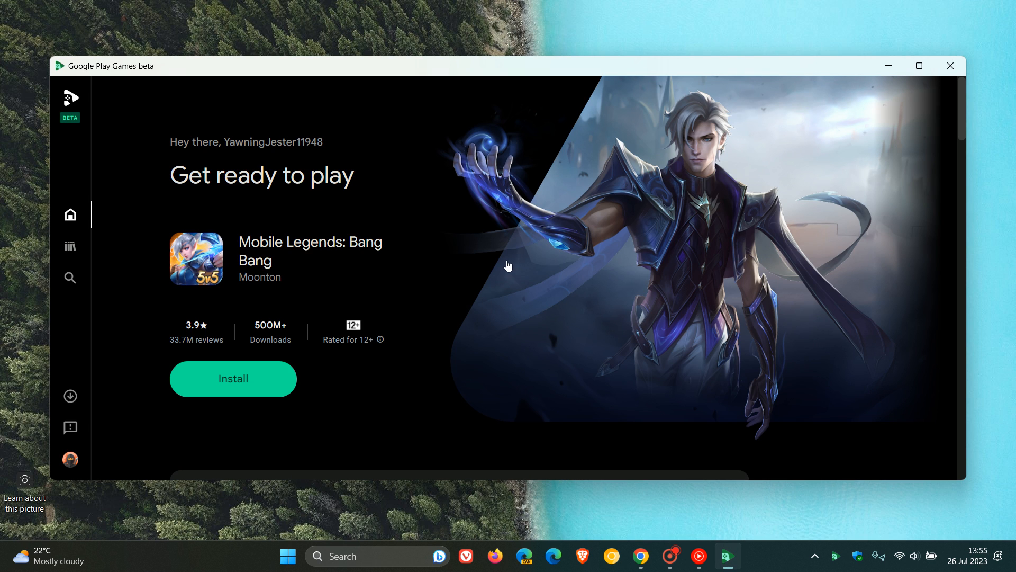
pyautogui.moveTo(630, 247)
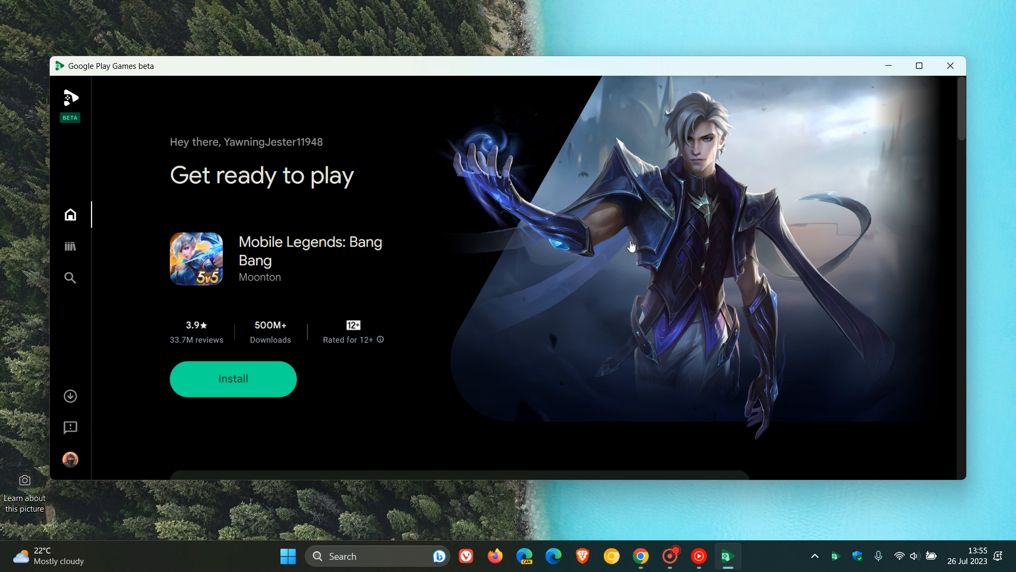
pyautogui.moveTo(652, 227)
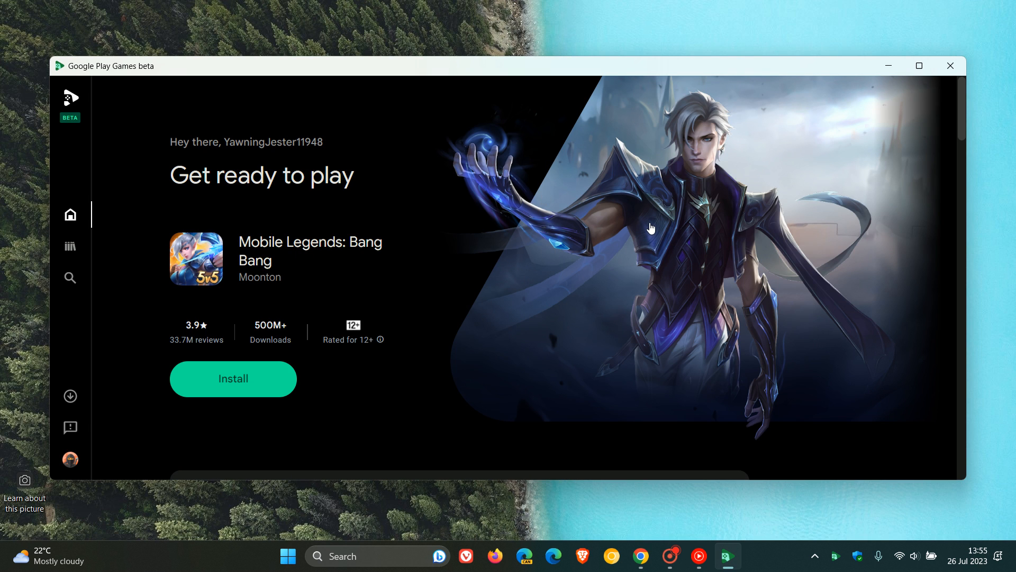
pyautogui.moveTo(556, 237)
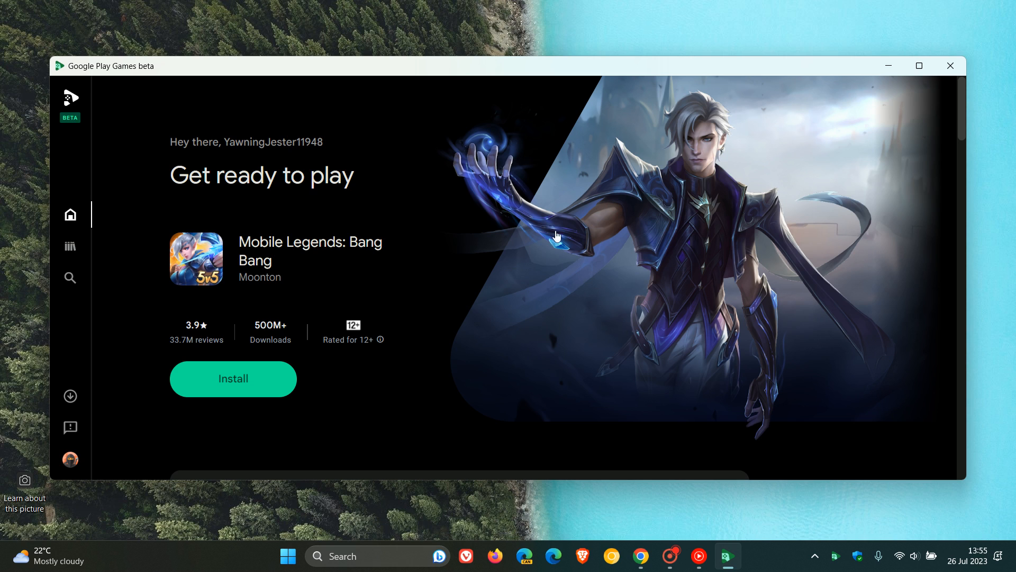
pyautogui.moveTo(618, 239)
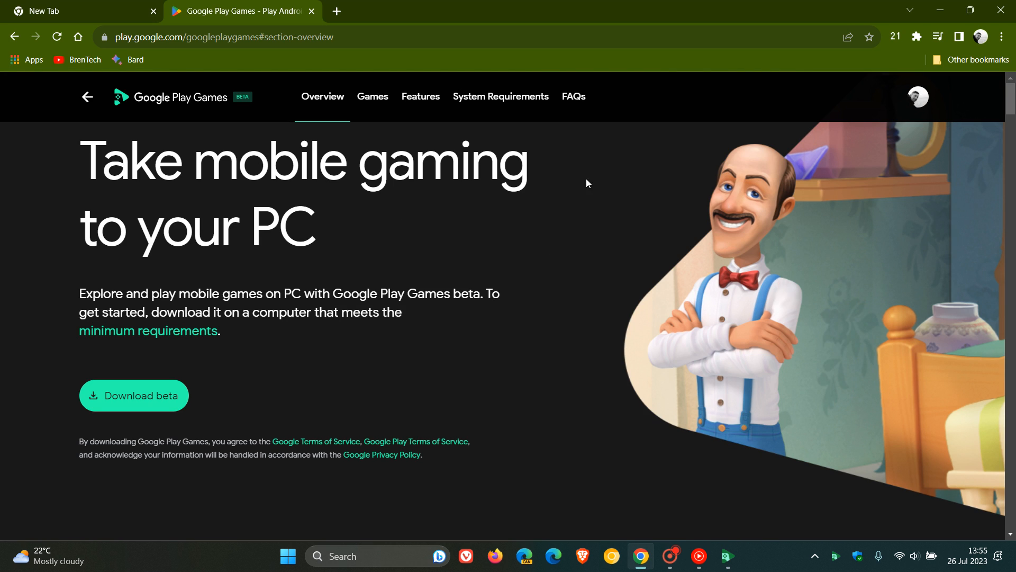
# Jump to the System Requirements section of the Google Play Games download page
pyautogui.click(501, 97)
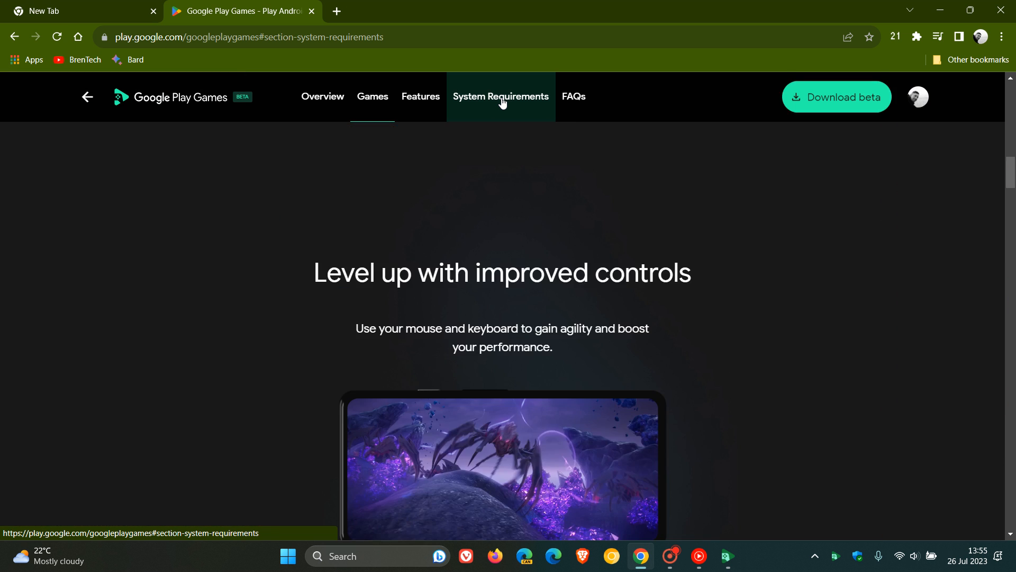
# Show the minimum requirements: Windows 10, SSD, 8 GB RAM, graphics, processor and hardware virtualization
pyautogui.click(501, 97)
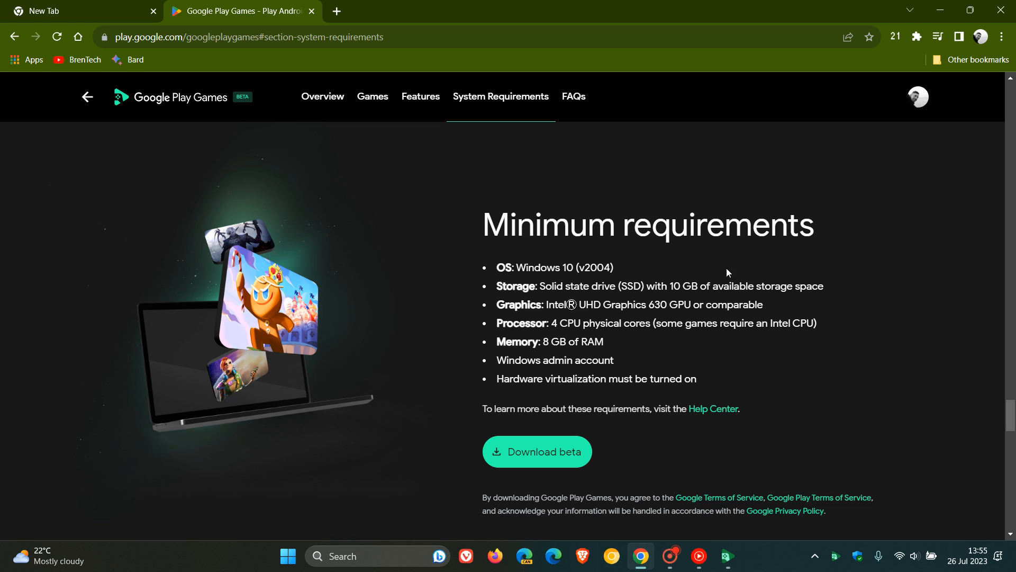
pyautogui.moveTo(678, 265)
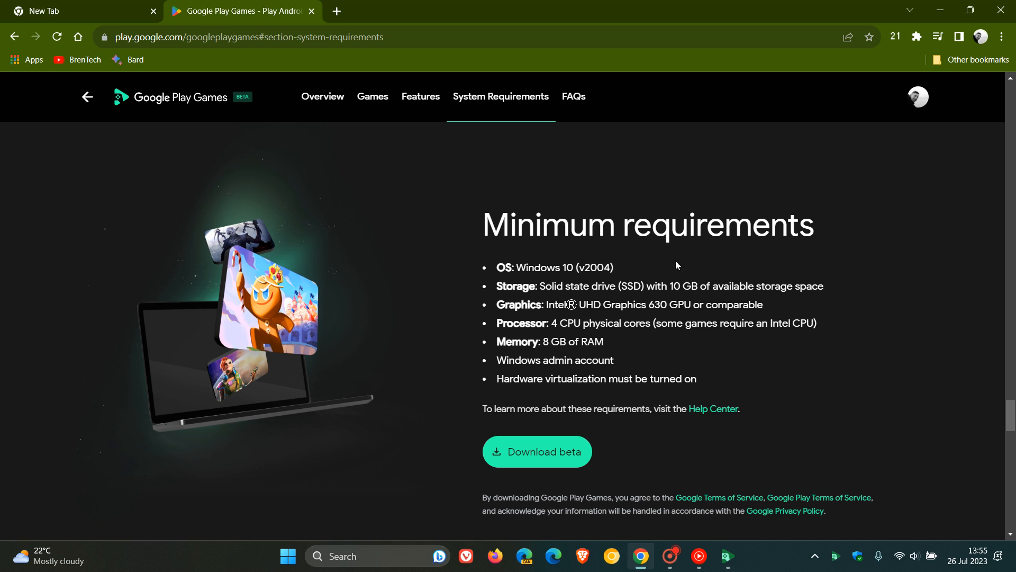
pyautogui.moveTo(654, 267)
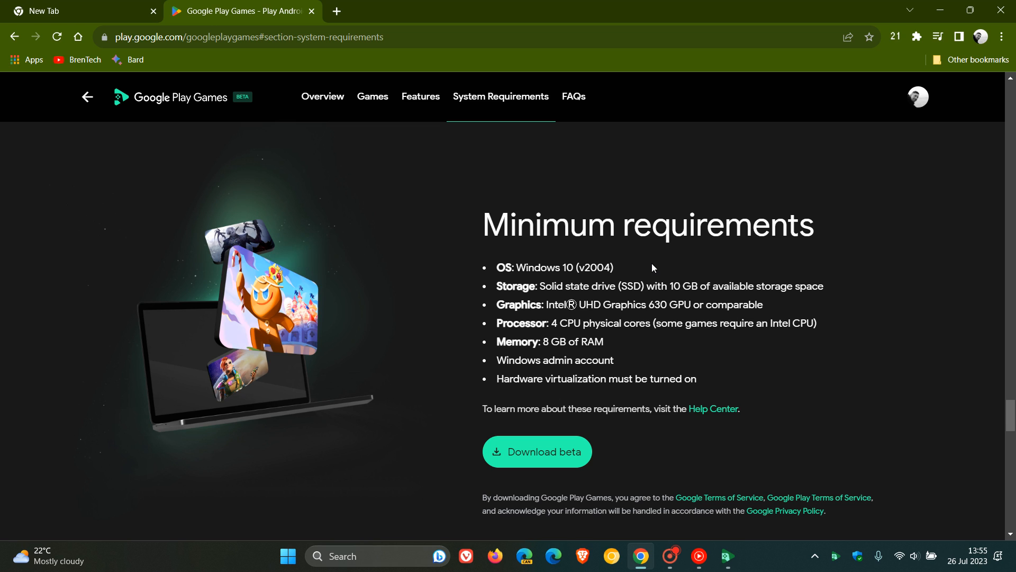
pyautogui.moveTo(700, 267)
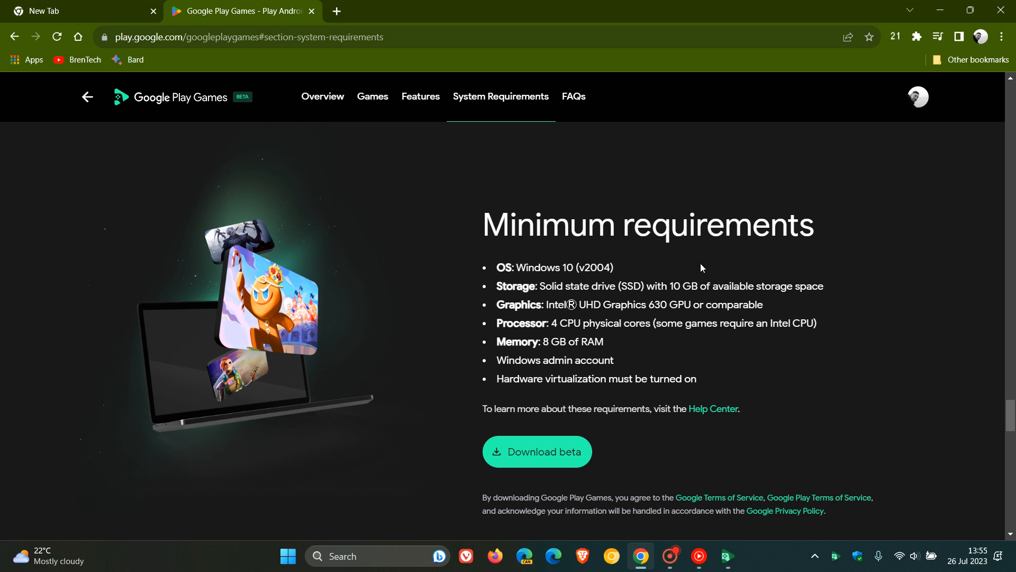
pyautogui.moveTo(838, 288)
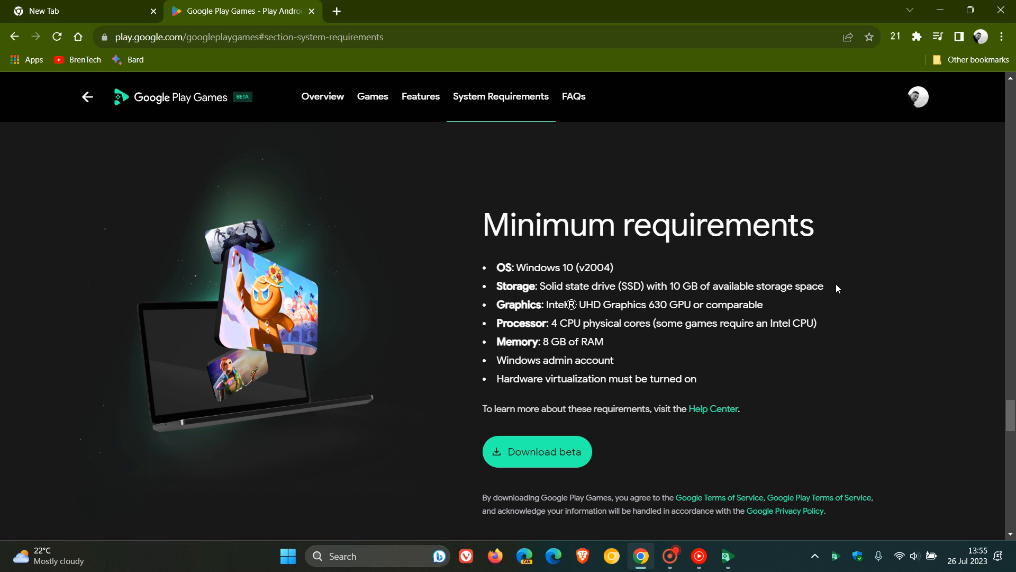
pyautogui.moveTo(833, 284)
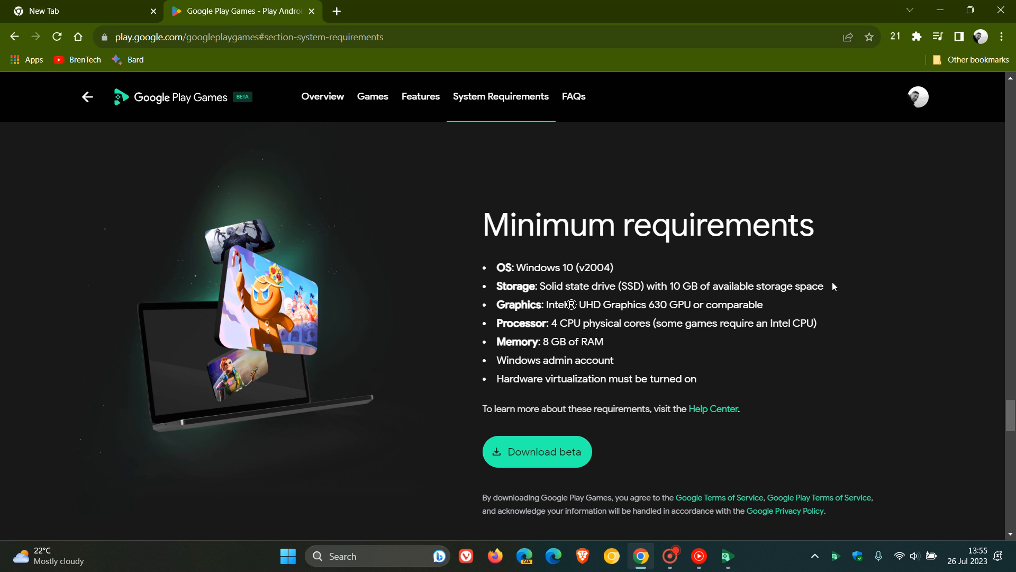
pyautogui.moveTo(840, 278)
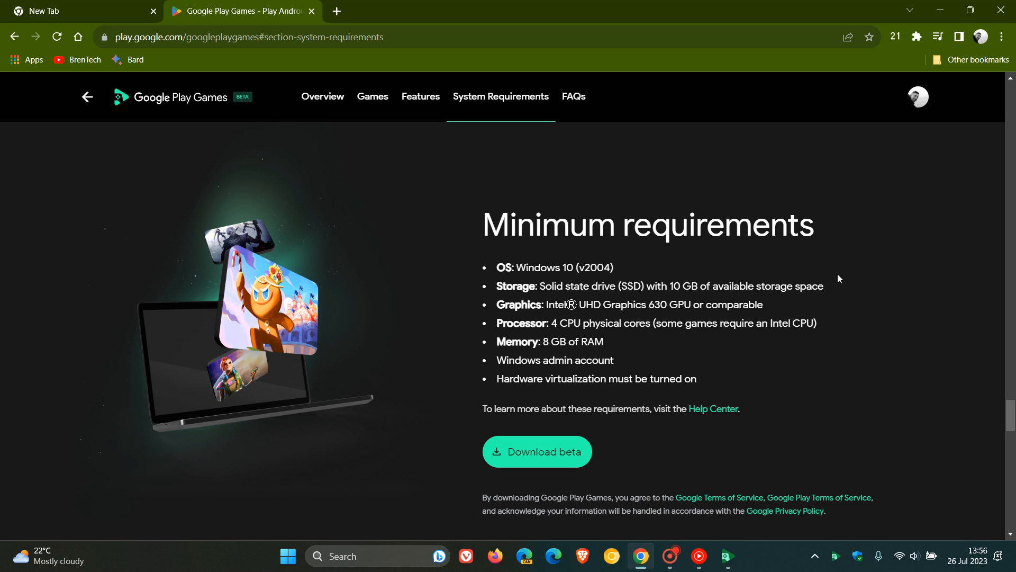
pyautogui.moveTo(845, 289)
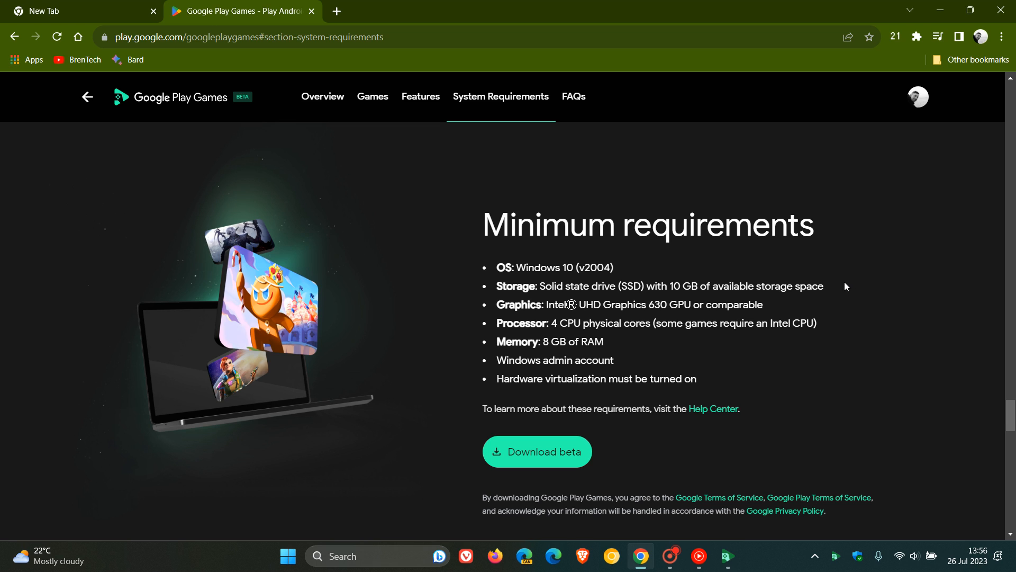
pyautogui.moveTo(838, 289)
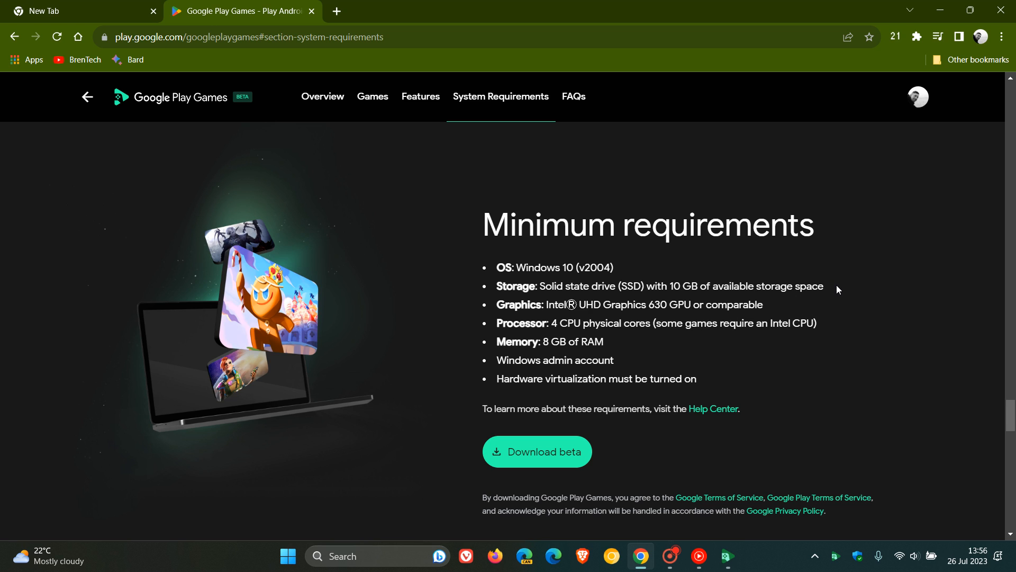
pyautogui.moveTo(777, 300)
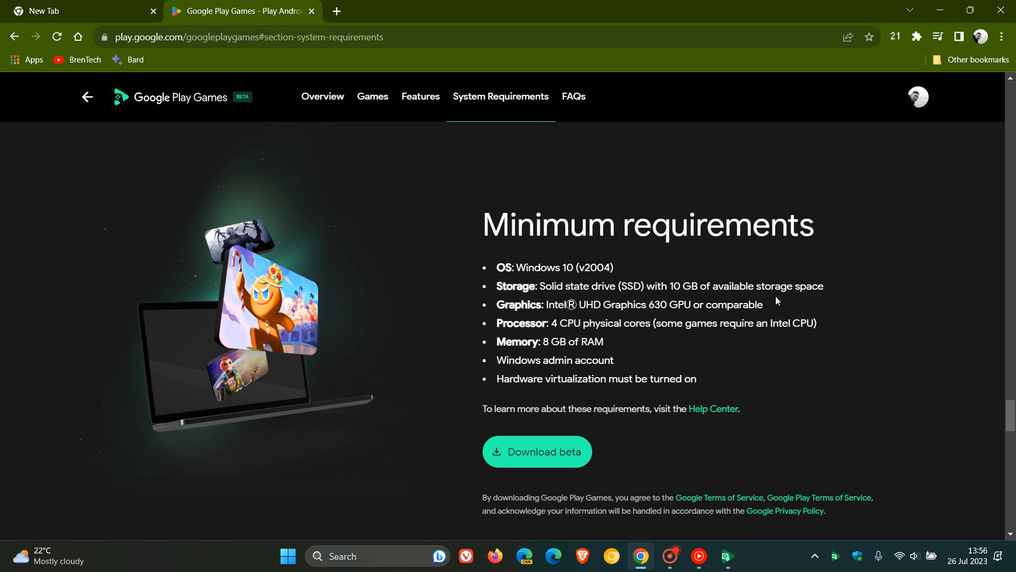
pyautogui.moveTo(777, 304)
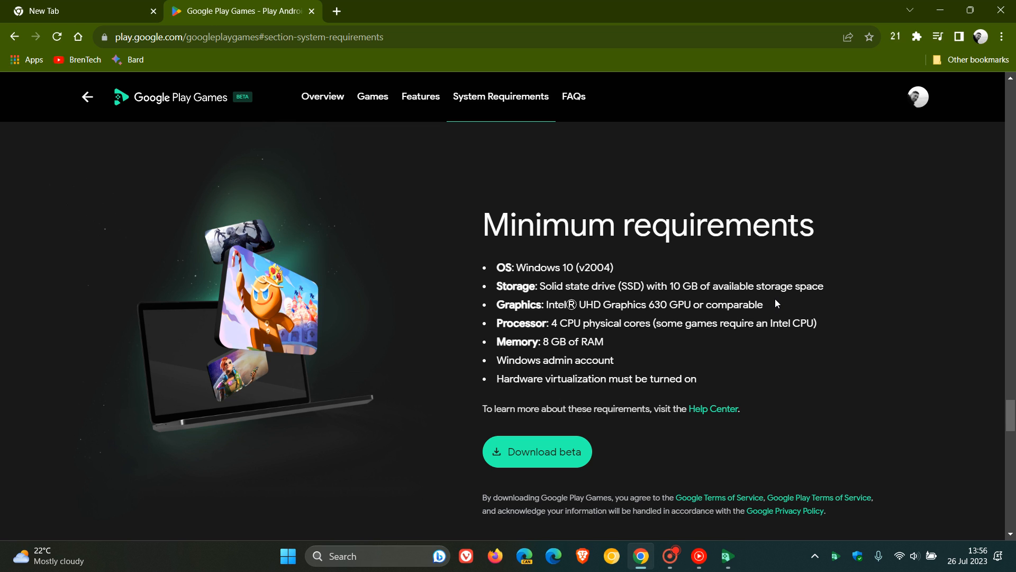
pyautogui.moveTo(845, 335)
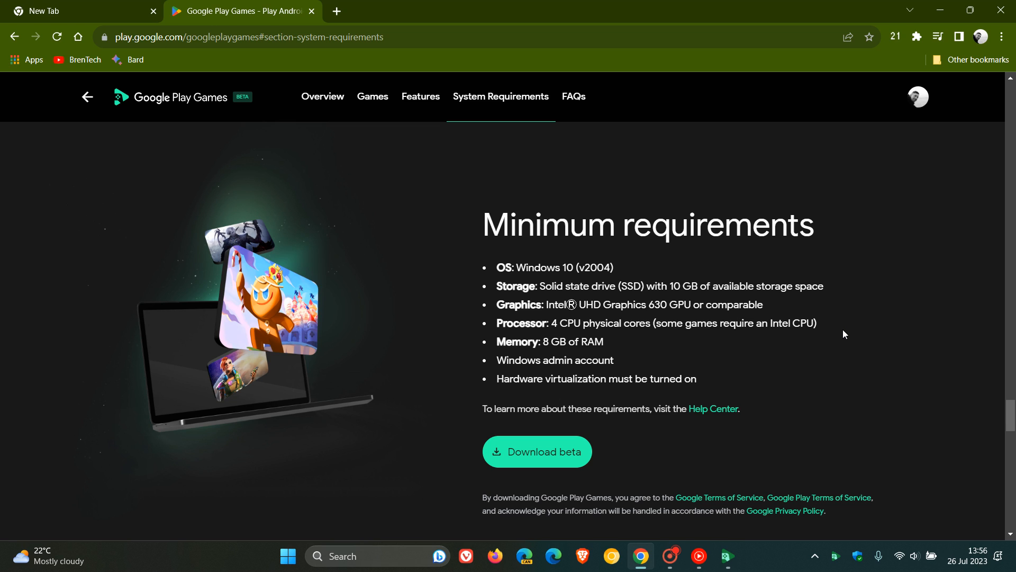
pyautogui.moveTo(836, 328)
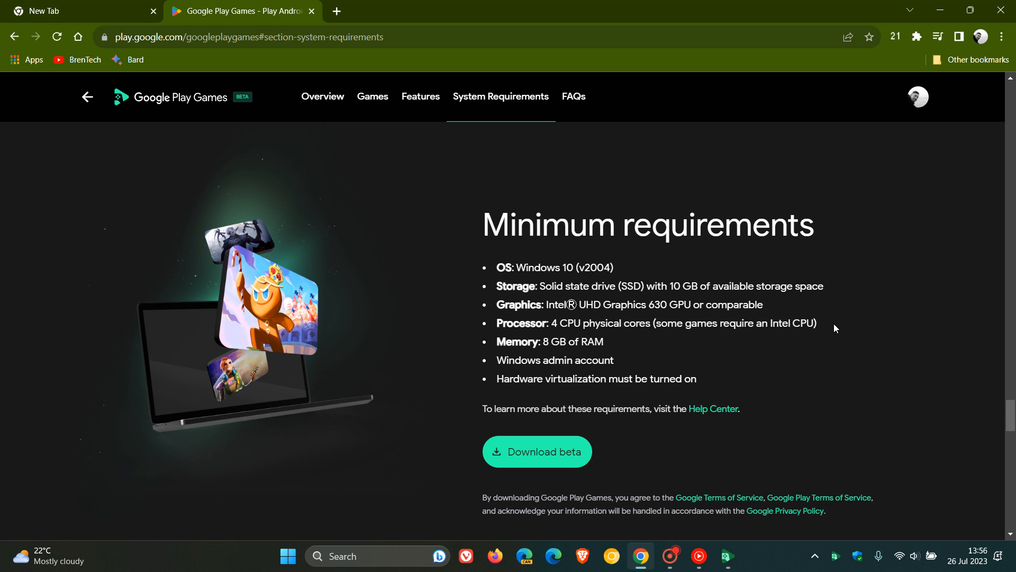
pyautogui.moveTo(676, 356)
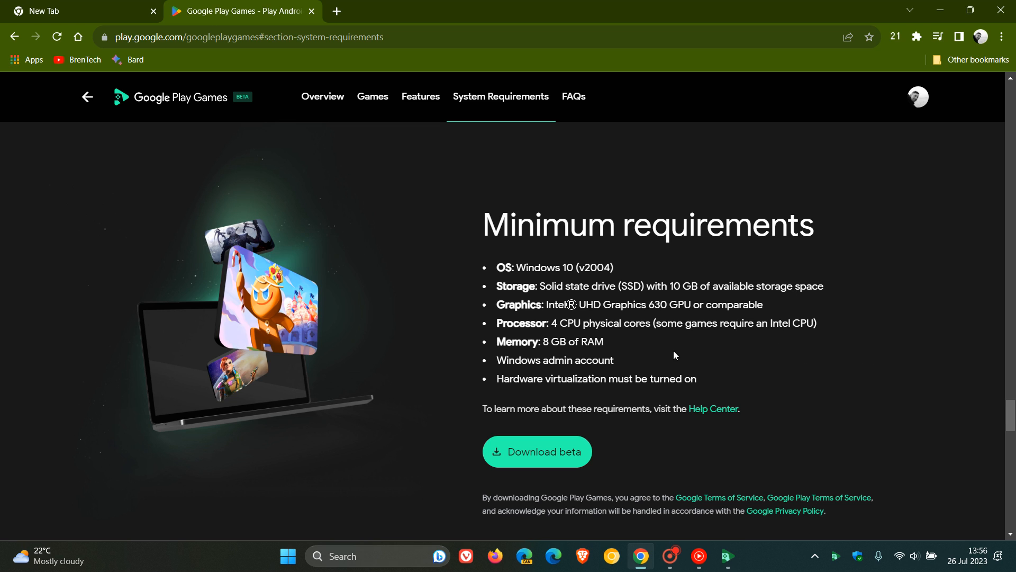
pyautogui.click(646, 346)
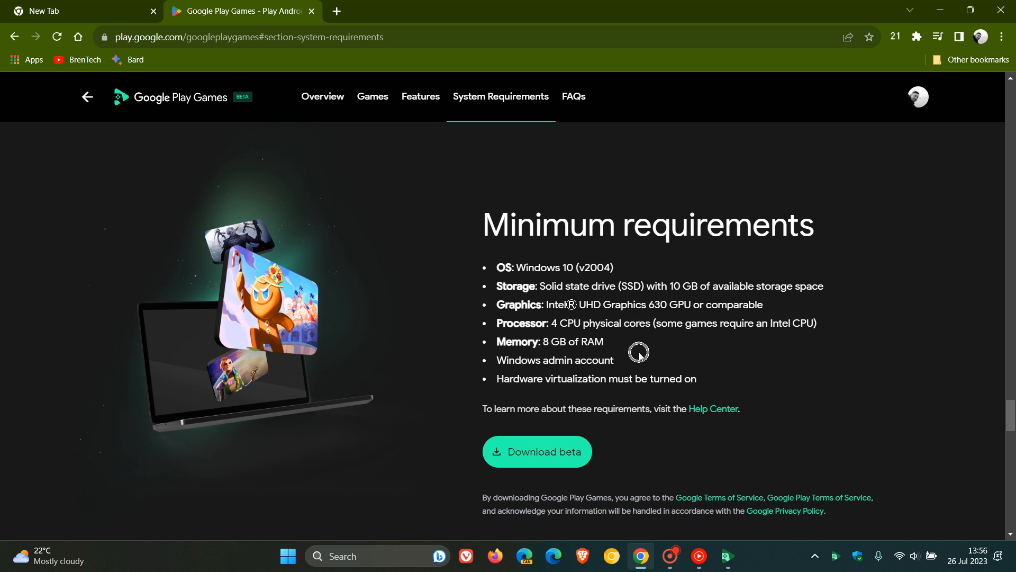
pyautogui.moveTo(725, 382)
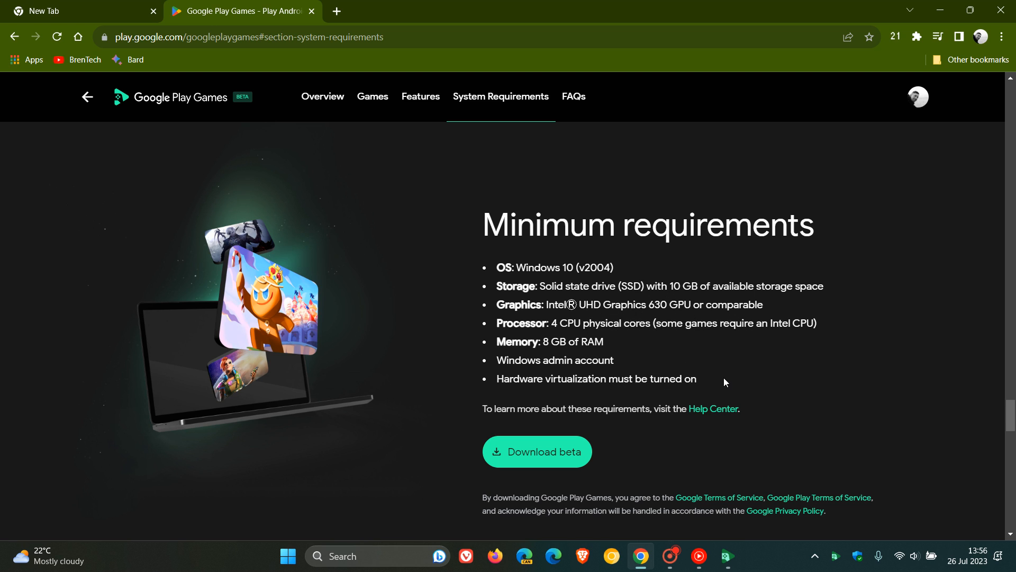
pyautogui.moveTo(720, 380)
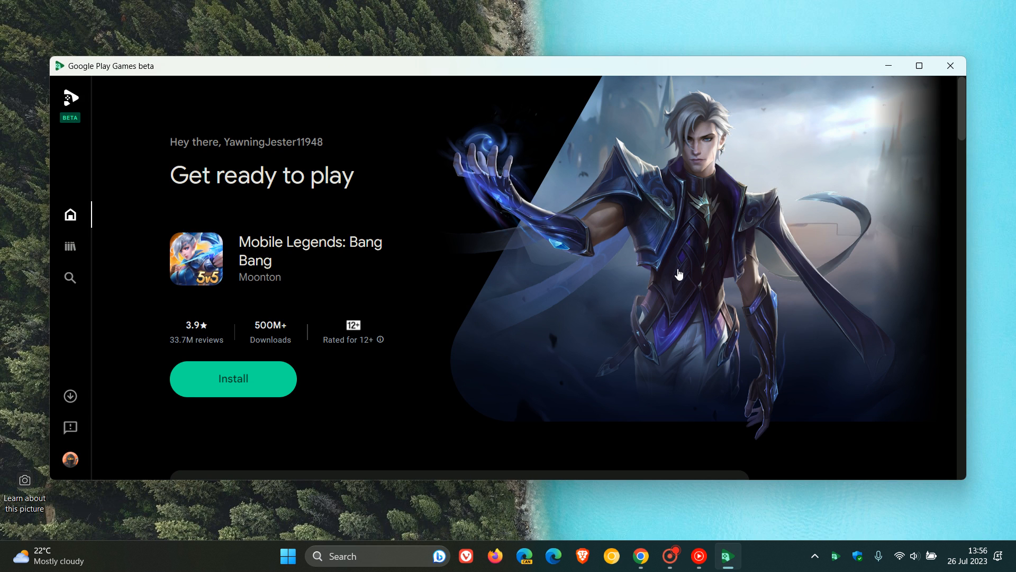
pyautogui.moveTo(586, 262)
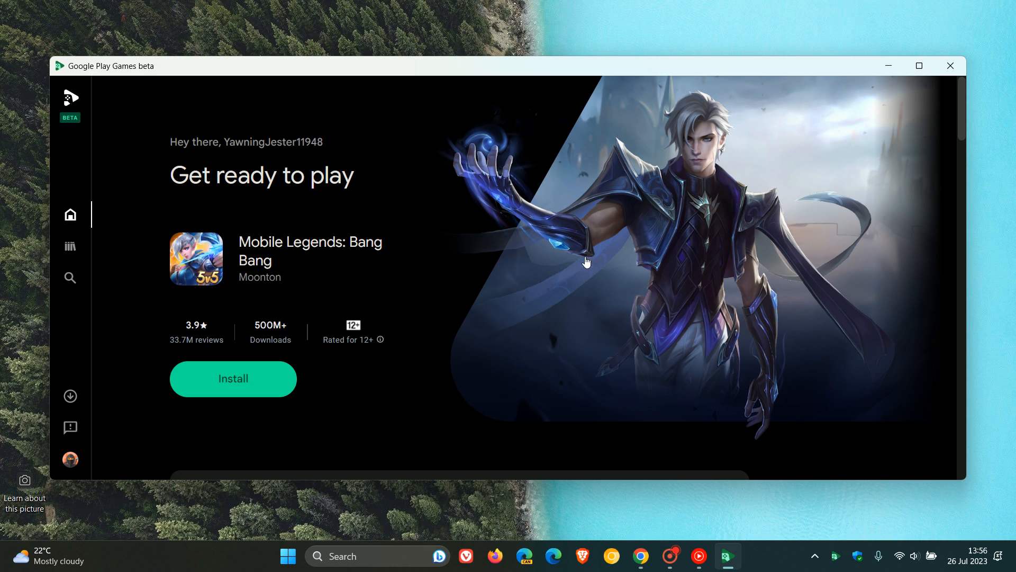
pyautogui.moveTo(622, 241)
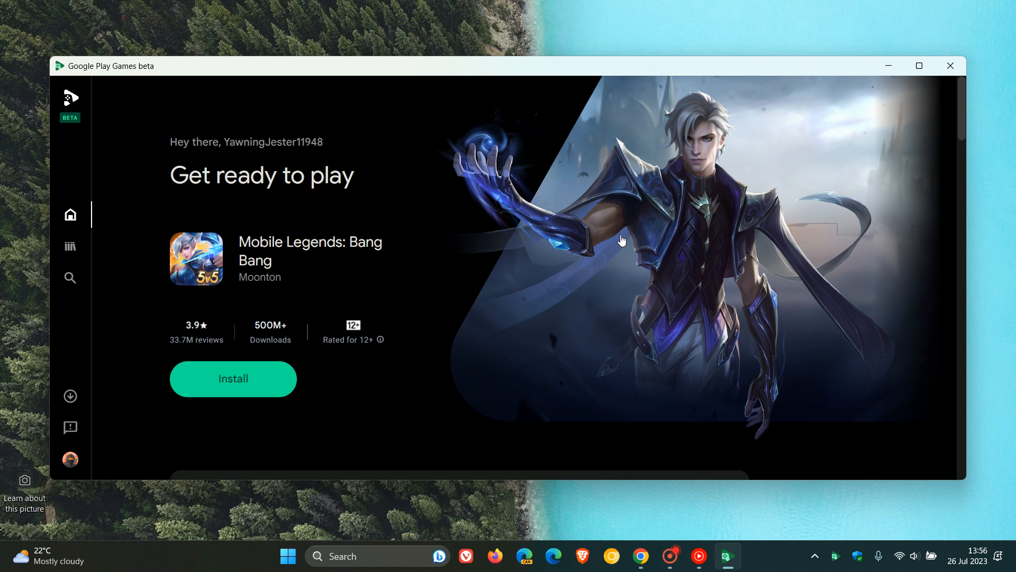